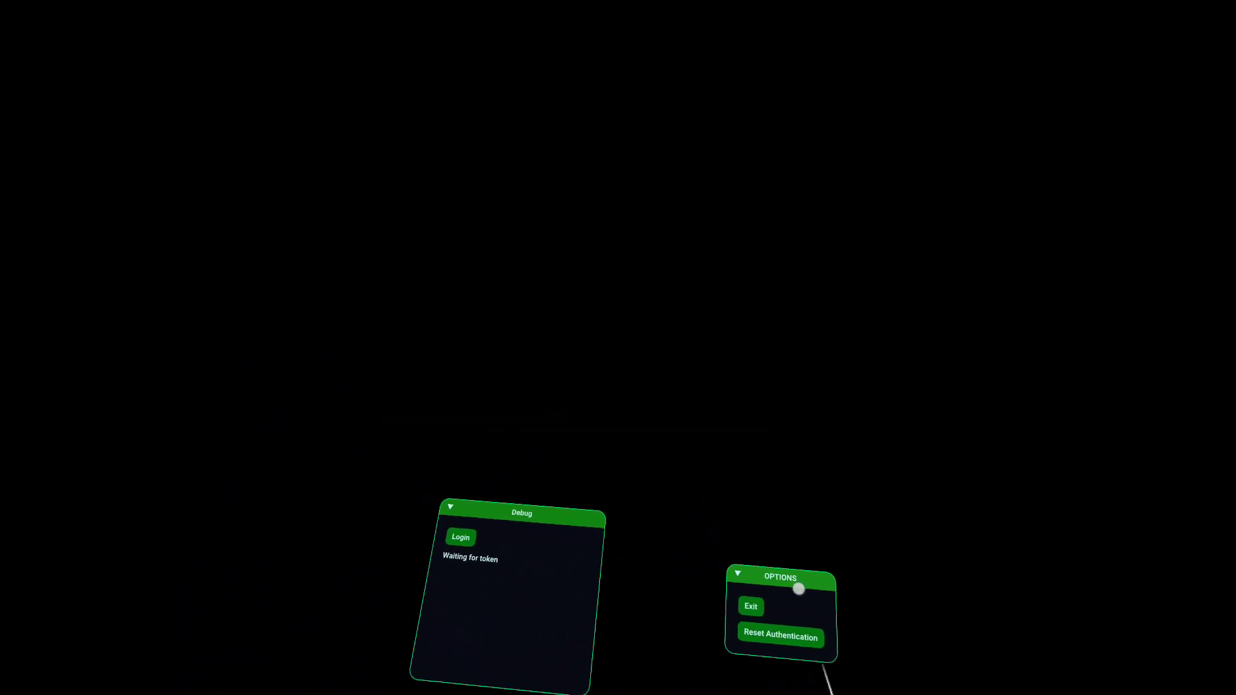
- Start the Byteus login to reach the Menu Oauth authorization page
{"action": "left_click", "coordinate": [460, 537]}
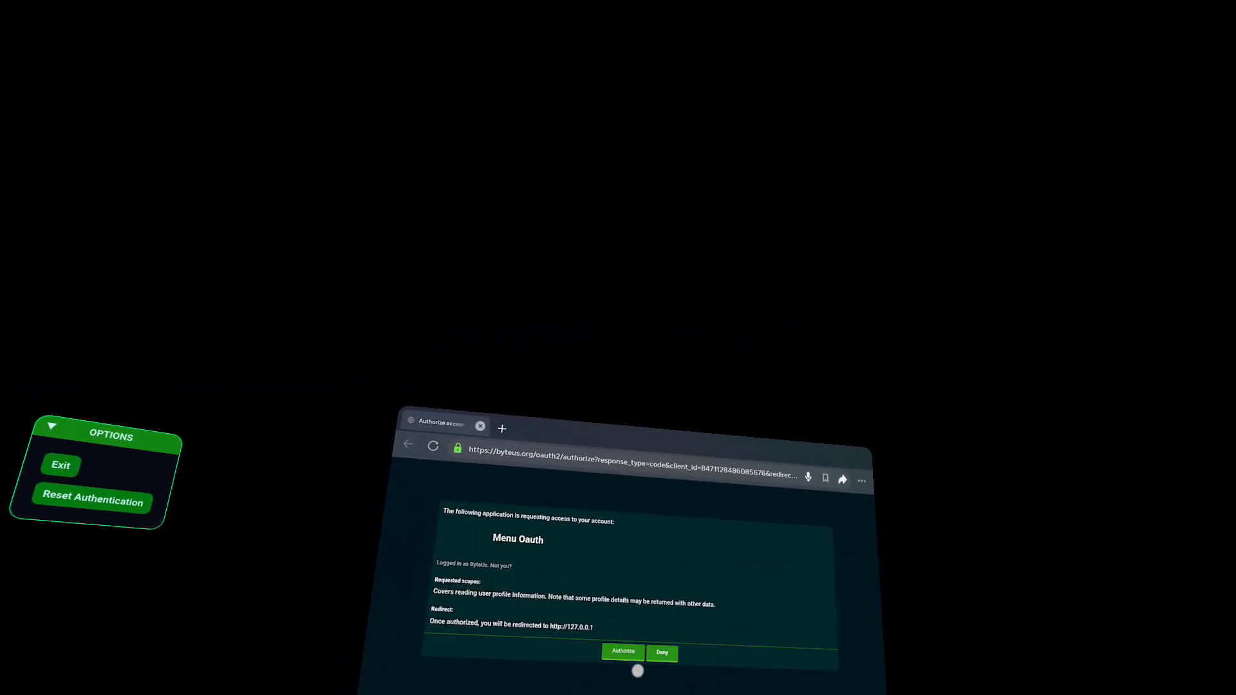
{"action": "left_click", "coordinate": [622, 651]}
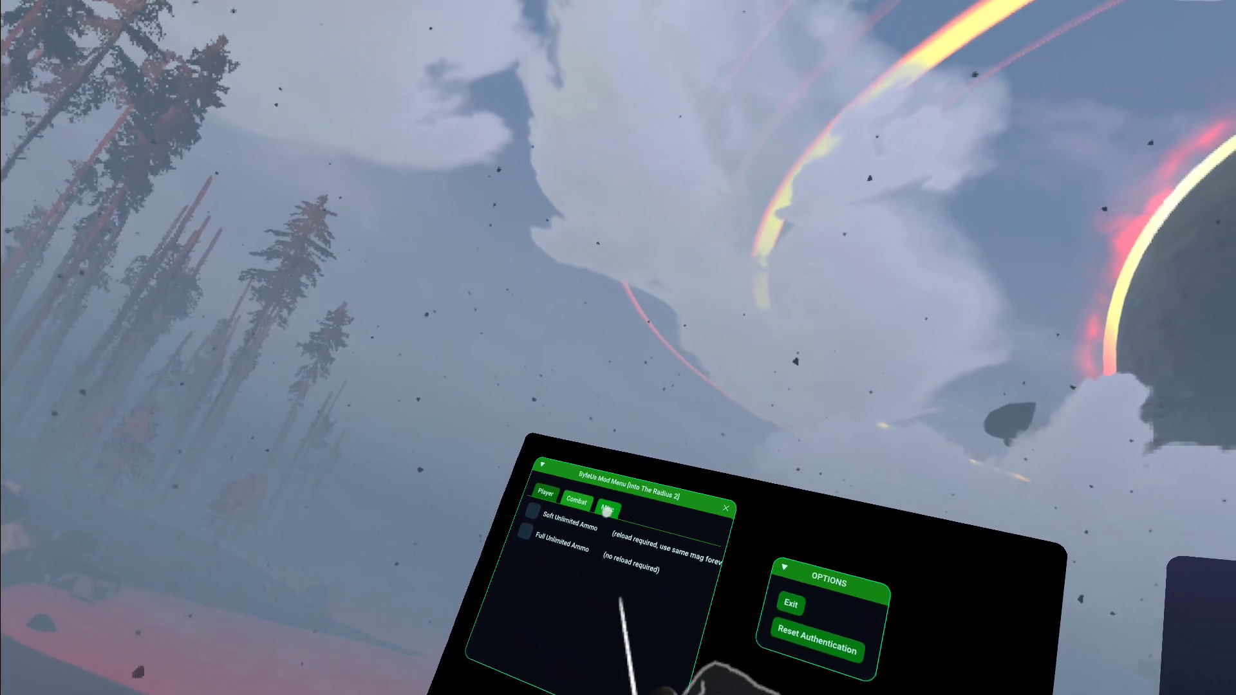
- Browse the Misc cheat options, then reset authentication to lock the mod menu
{"action": "left_click", "coordinate": [608, 510]}
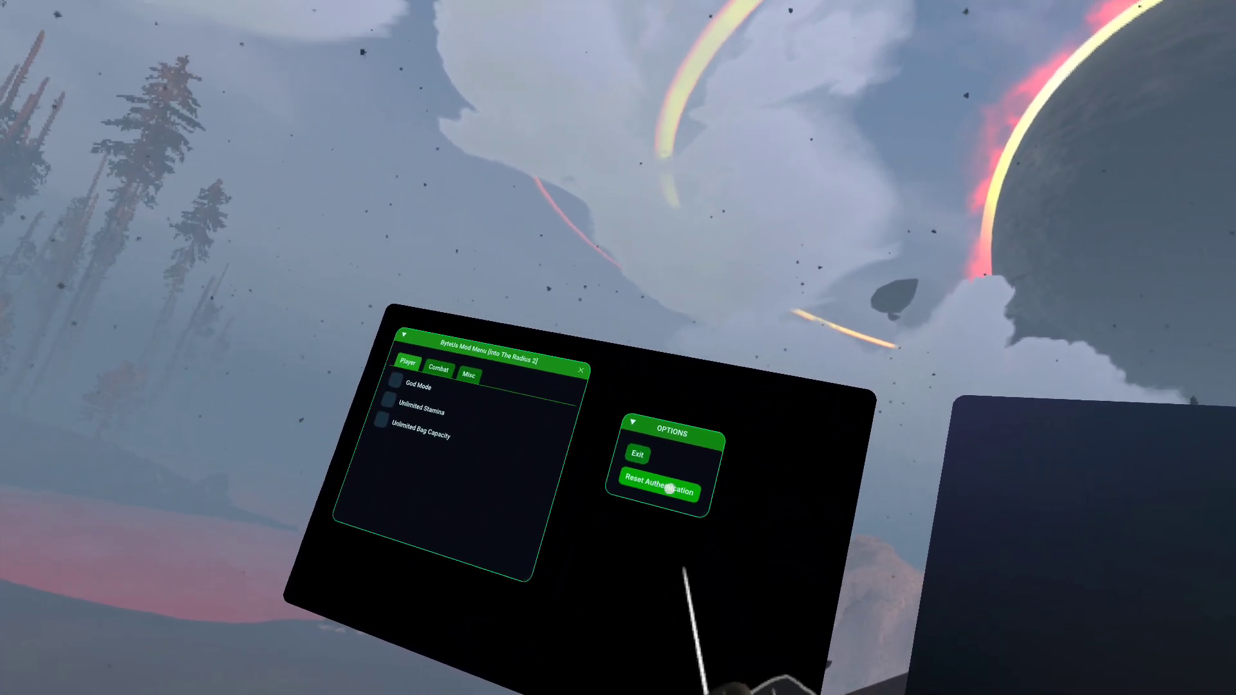
{"action": "left_click", "coordinate": [658, 489]}
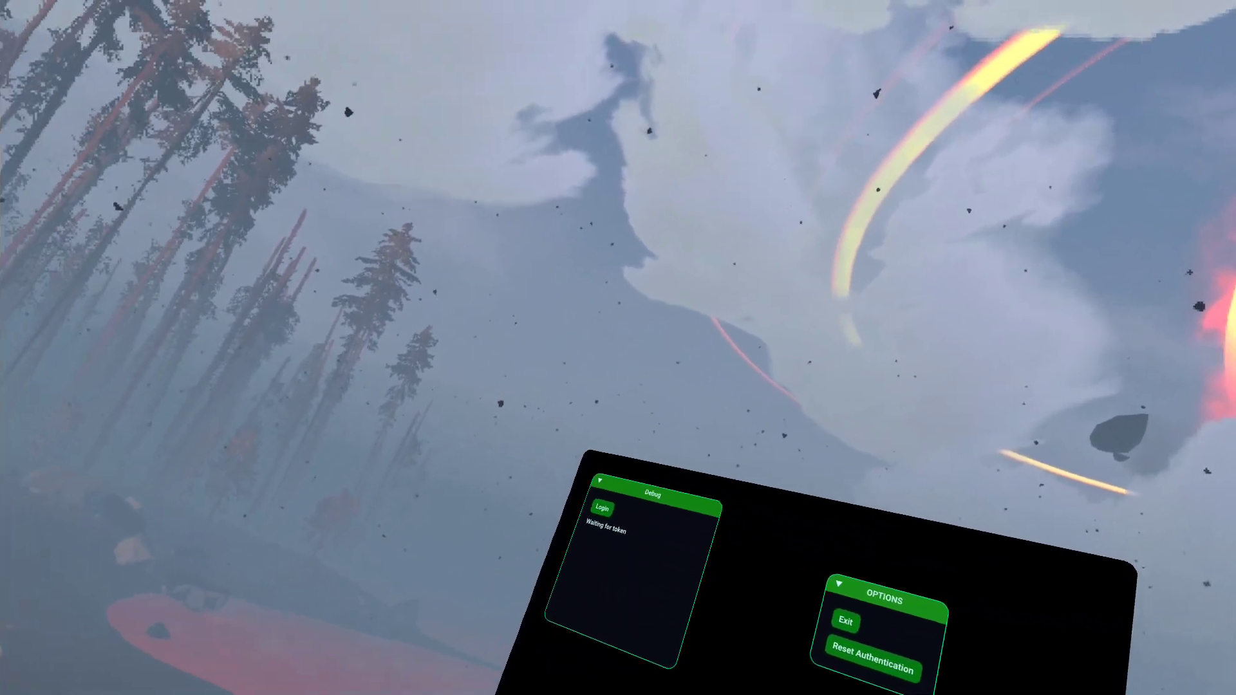